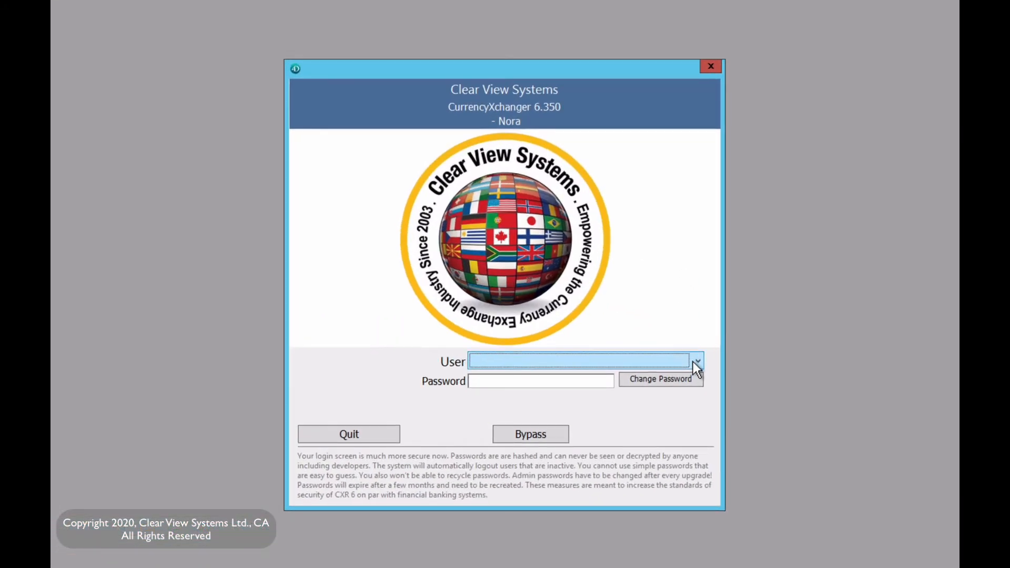
pyautogui.moveTo(680, 392)
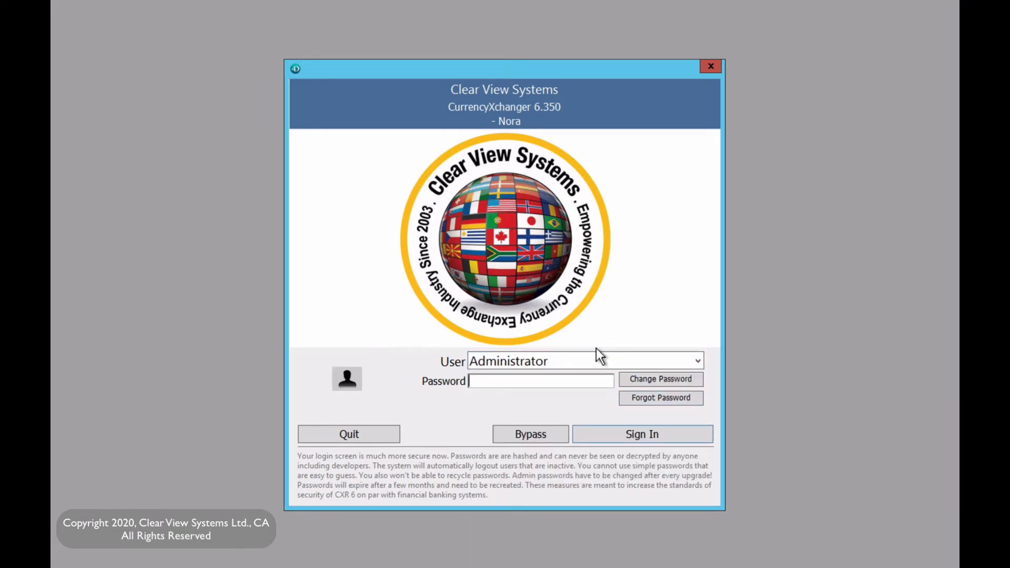
pyautogui.moveTo(555, 407)
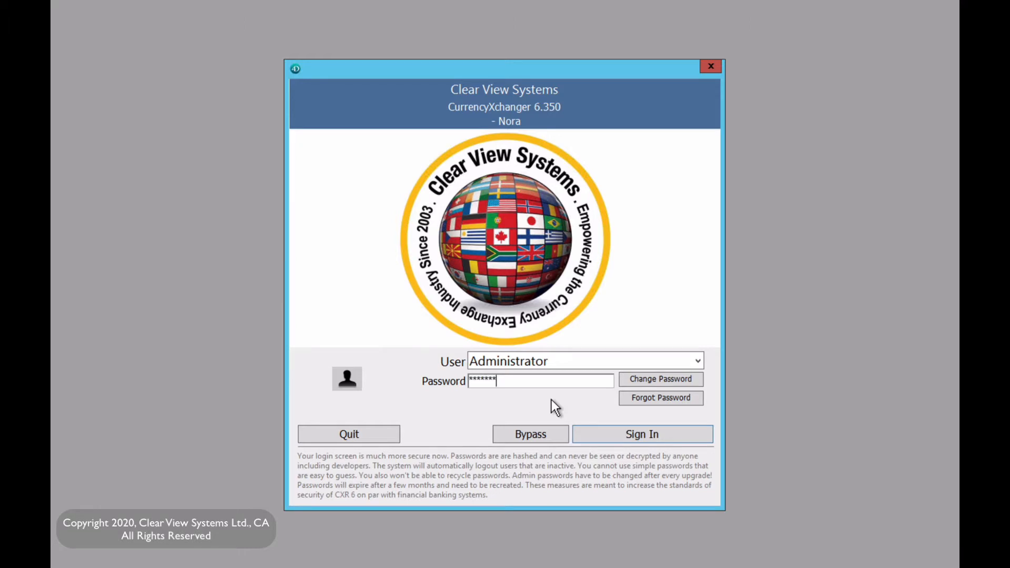
# - Attempt to sign in as Administrator and dismiss the insecure-password alert
pyautogui.write('***')
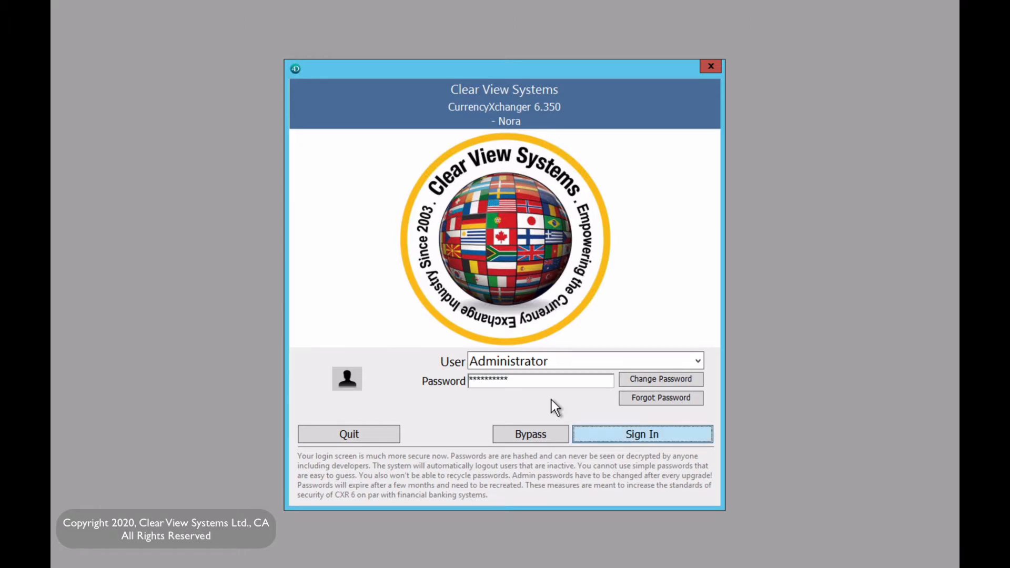
pyautogui.click(641, 433)
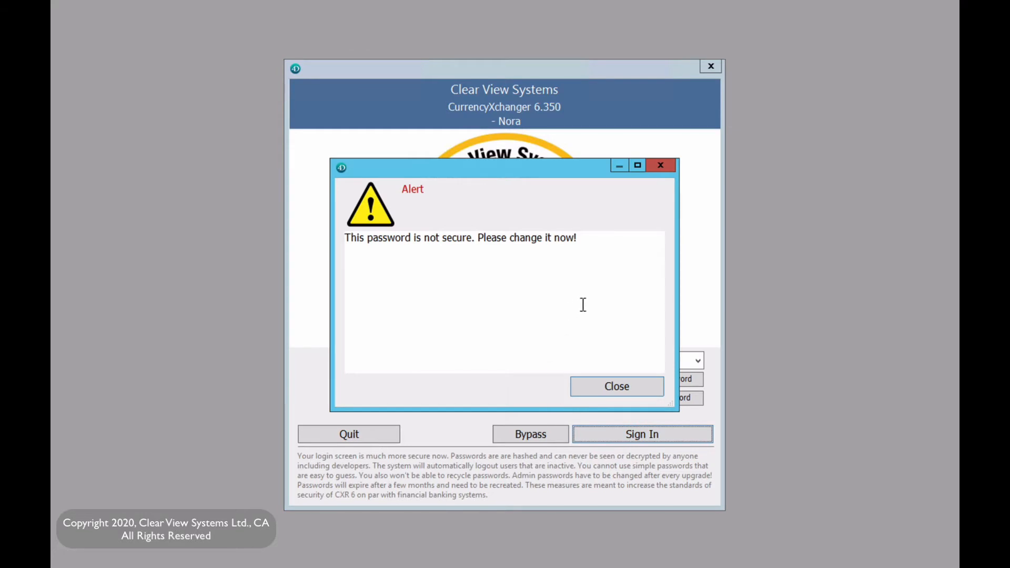
pyautogui.moveTo(460, 248)
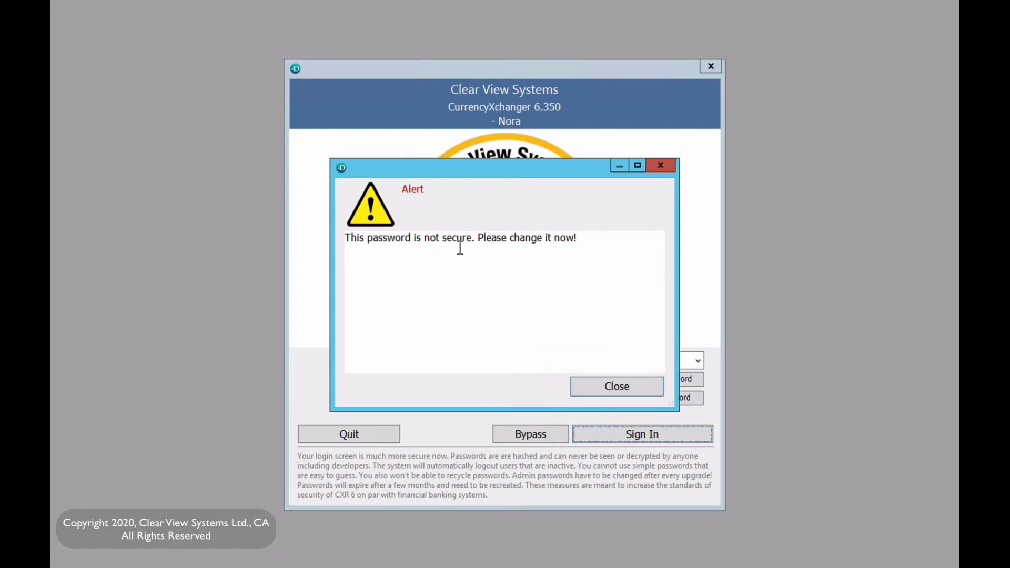
pyautogui.moveTo(589, 265)
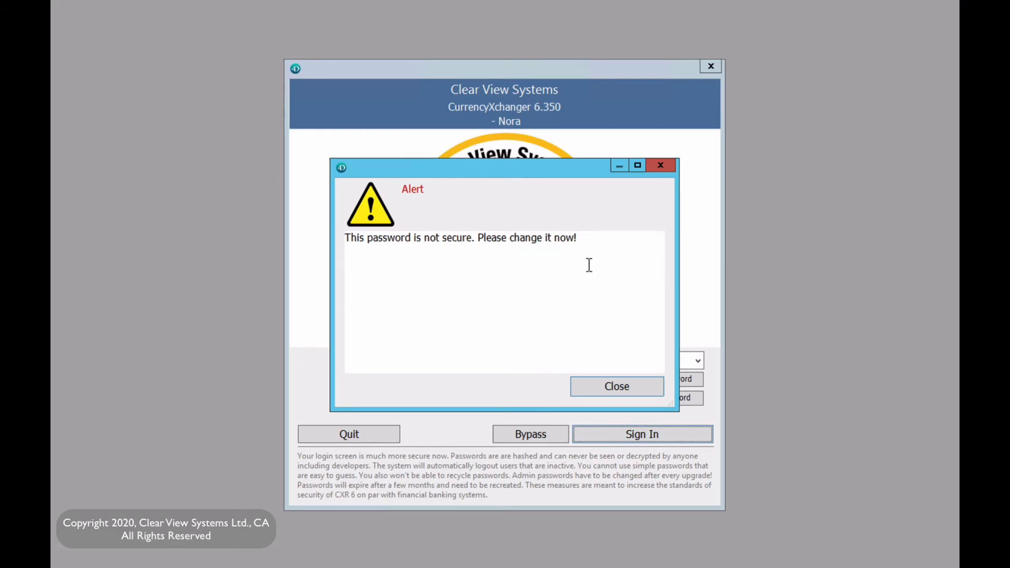
pyautogui.click(615, 386)
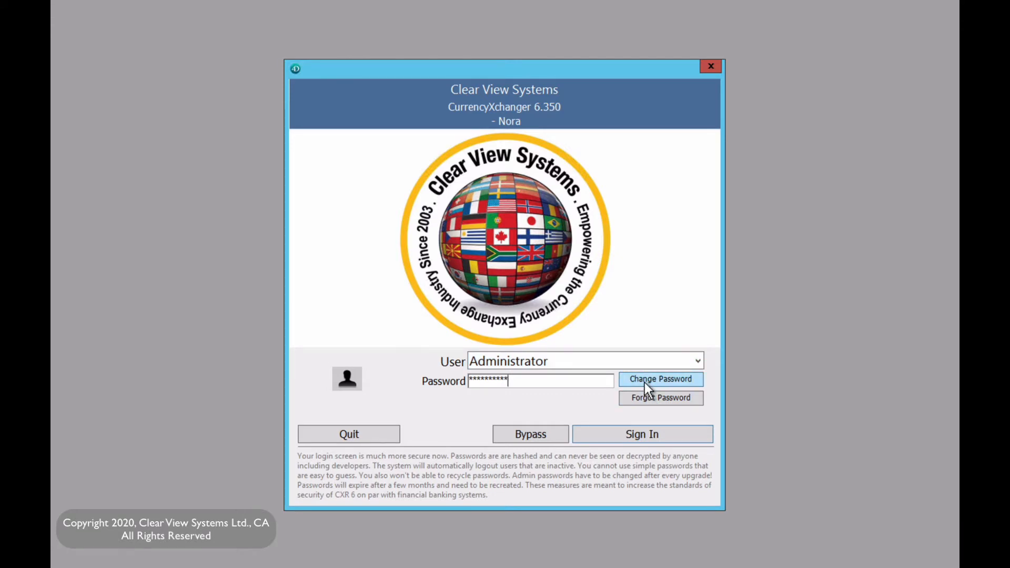
pyautogui.click(659, 378)
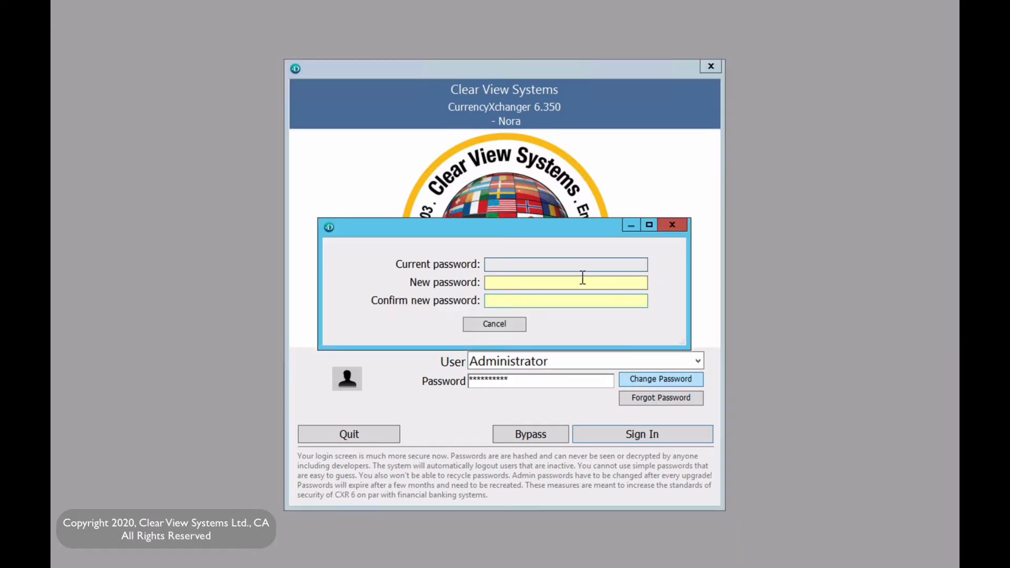
pyautogui.moveTo(818, 297)
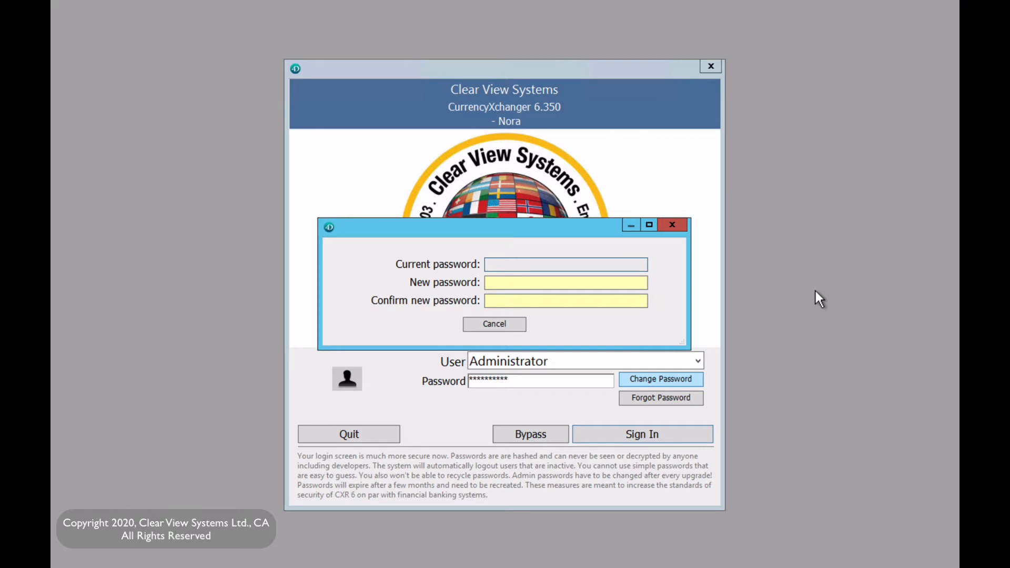
pyautogui.write('***')
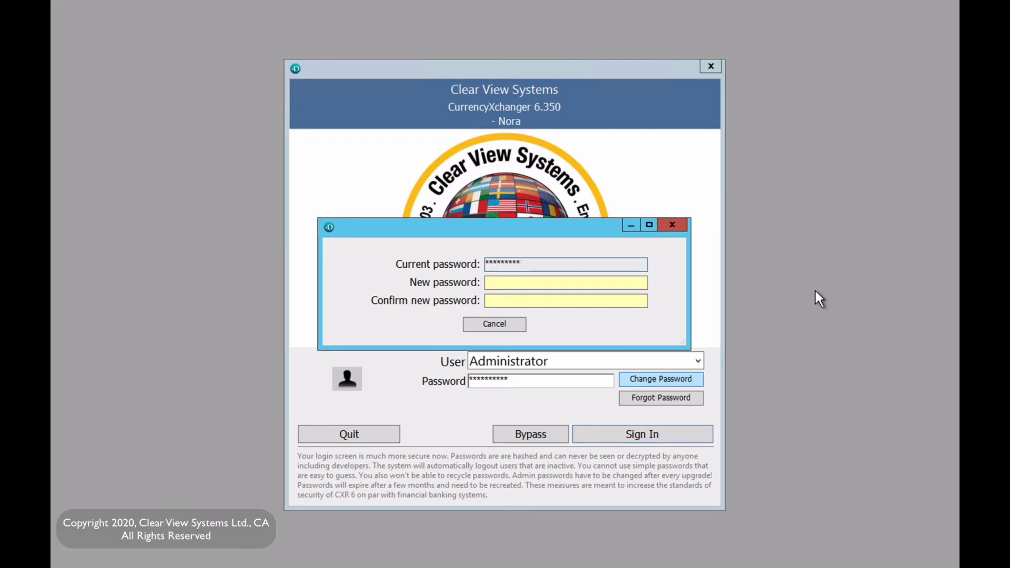
pyautogui.click(566, 281)
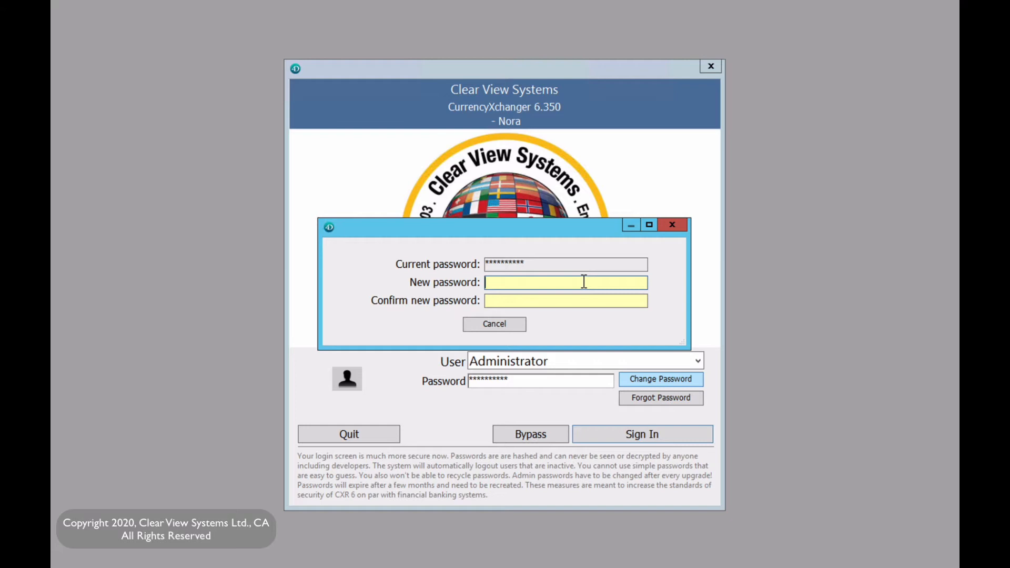
pyautogui.write('**')
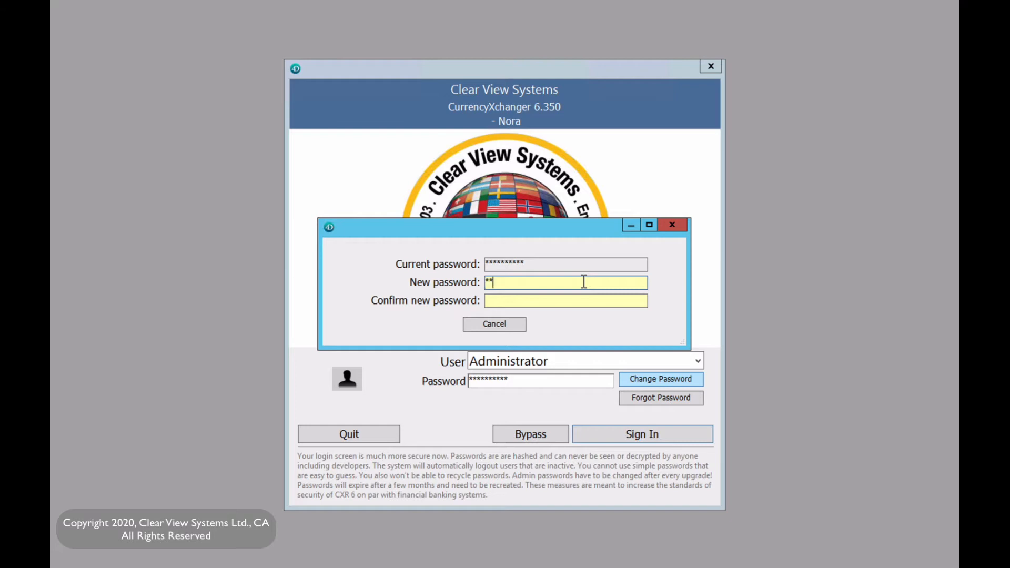
pyautogui.write('password')
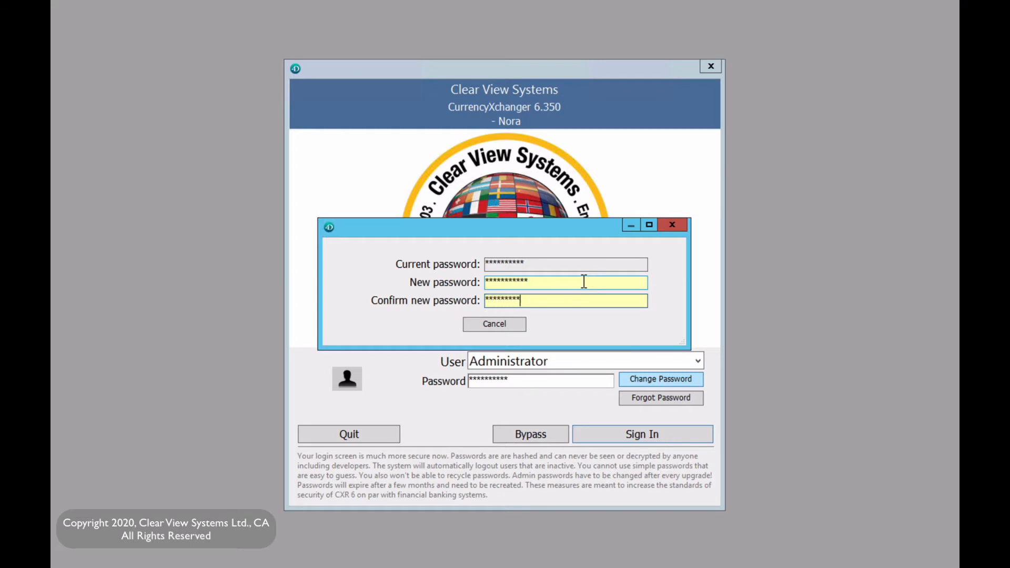
pyautogui.write('*')
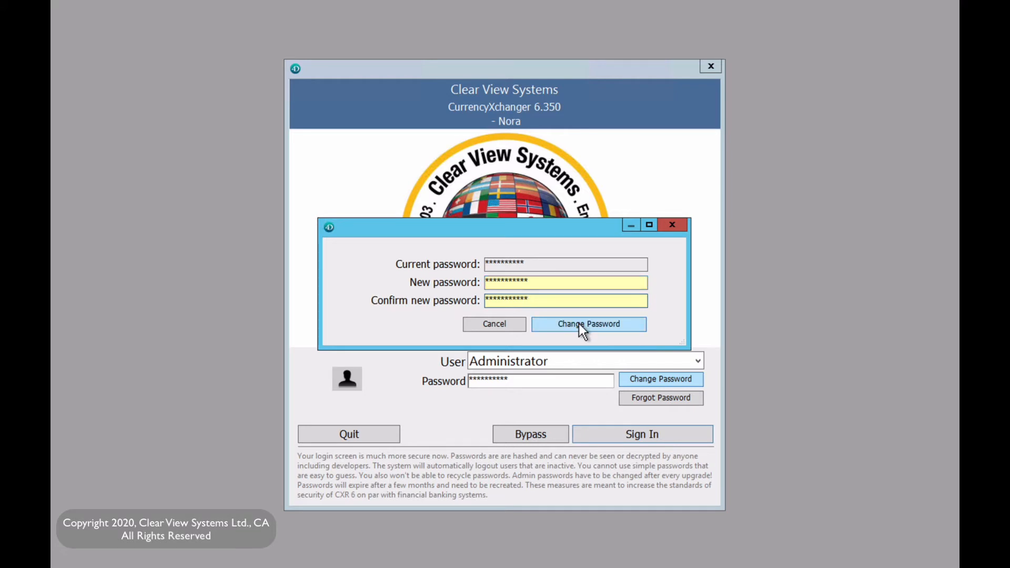
pyautogui.click(587, 323)
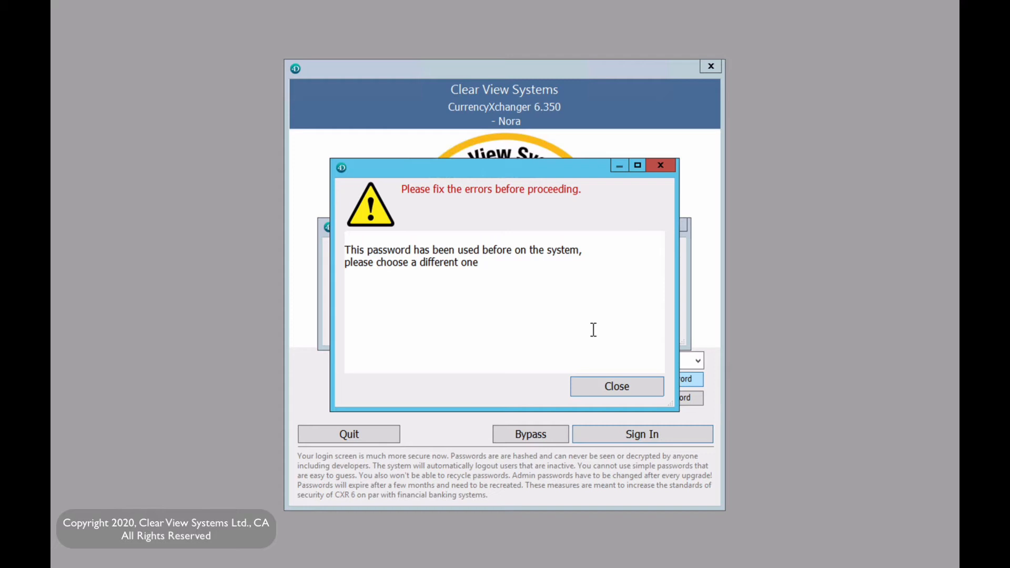
pyautogui.click(615, 386)
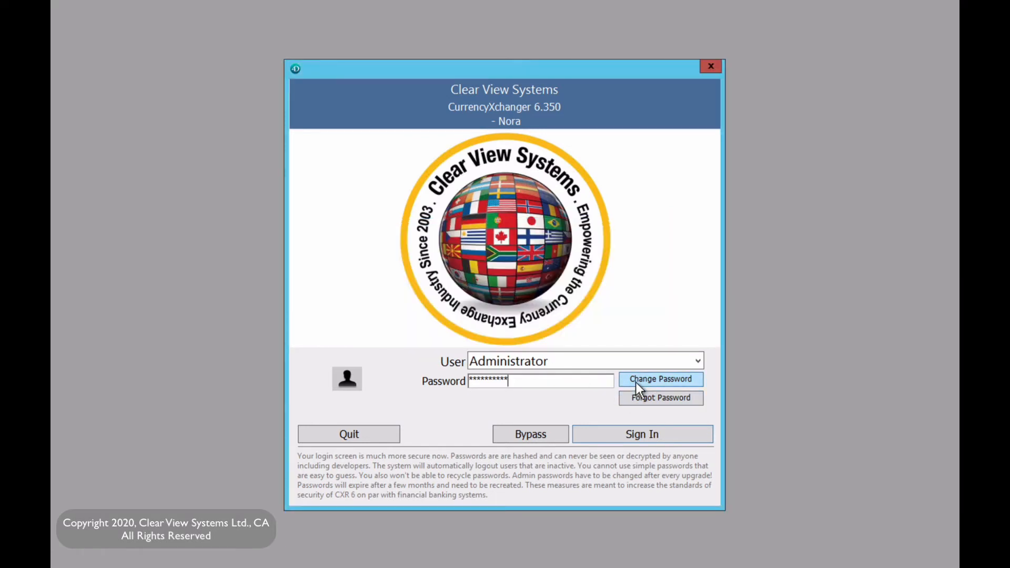
# - Change the Administrator password to a new, unused one and dismiss the success confirmation
pyautogui.click(660, 379)
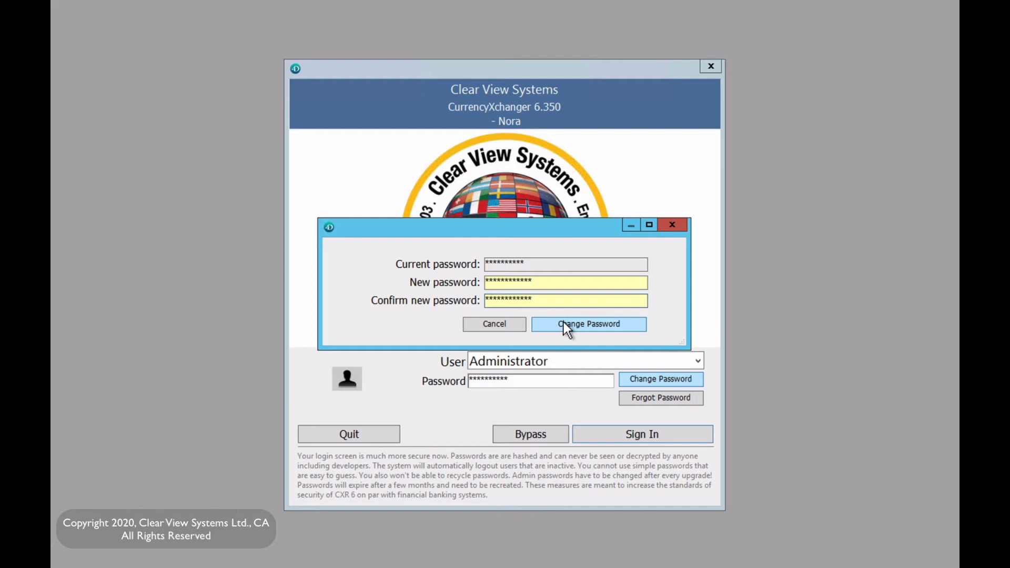
pyautogui.click(587, 324)
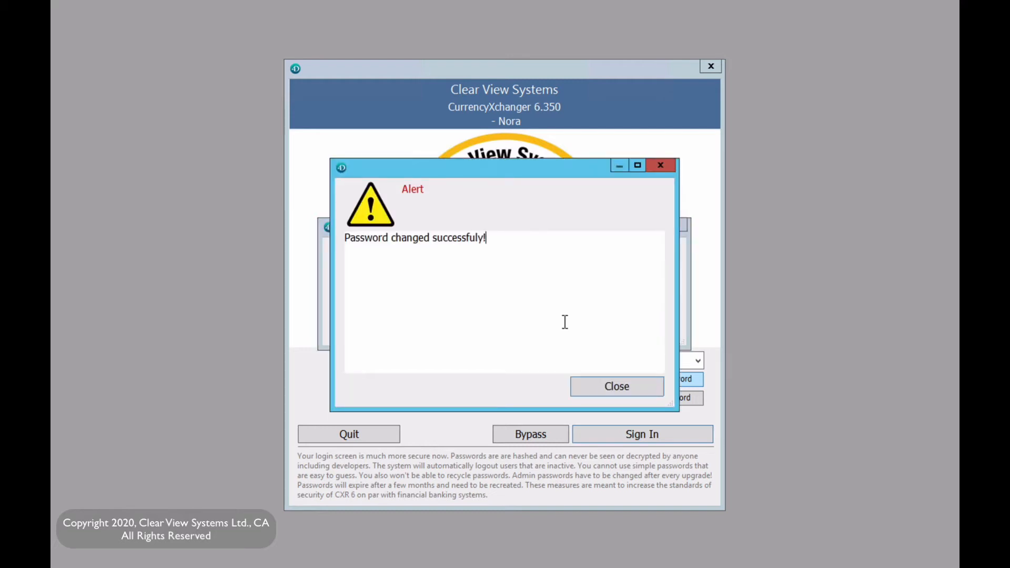
pyautogui.moveTo(400, 246)
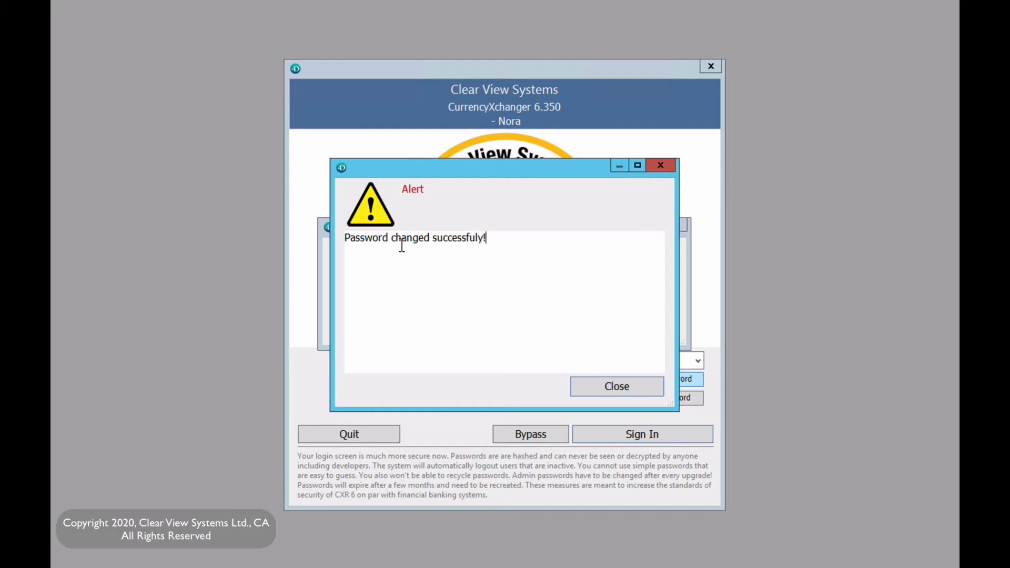
pyautogui.moveTo(616, 386)
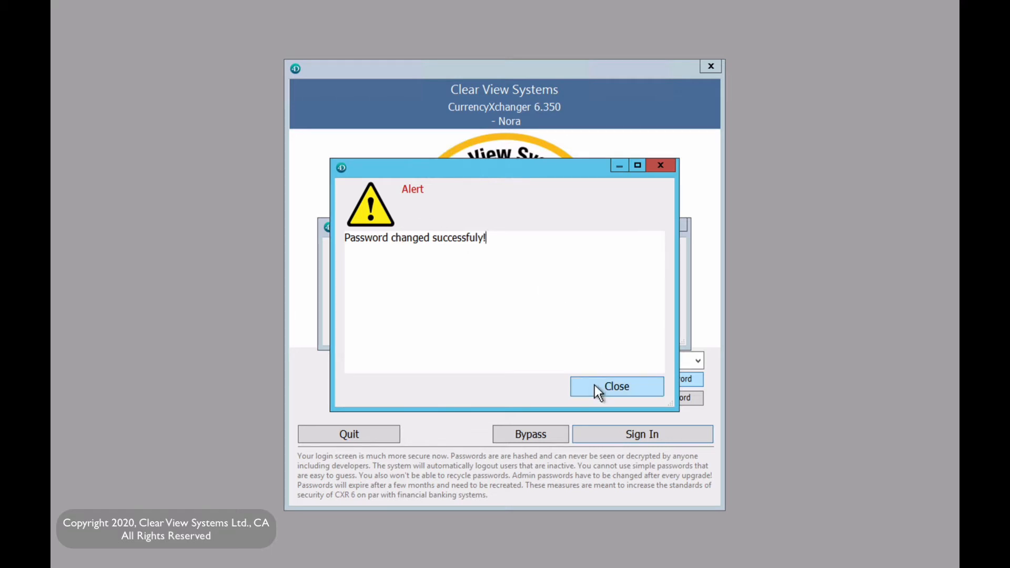
pyautogui.click(615, 386)
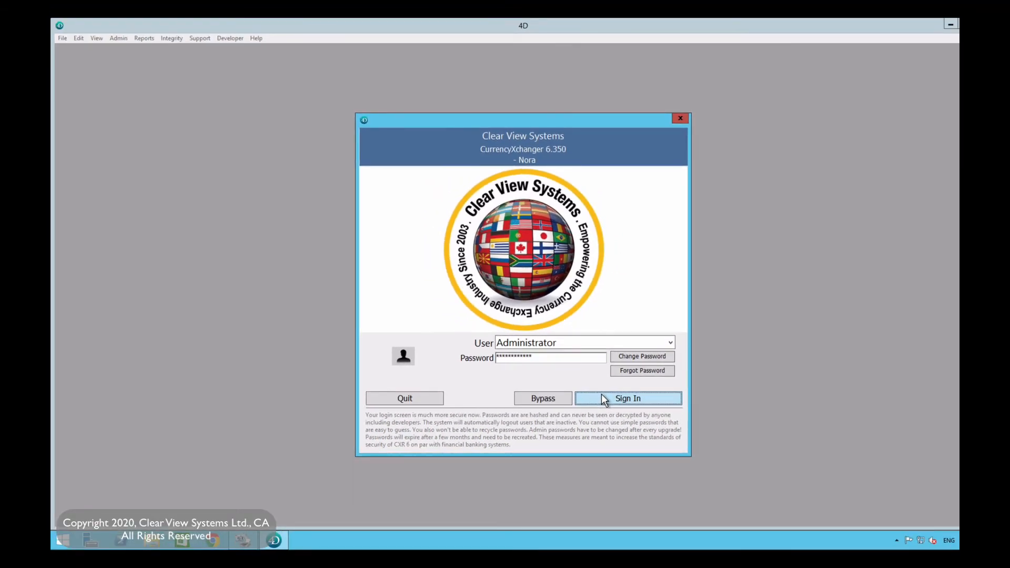
# - Sign in as Administrator with the new password and reach the main launcher panel
pyautogui.click(627, 397)
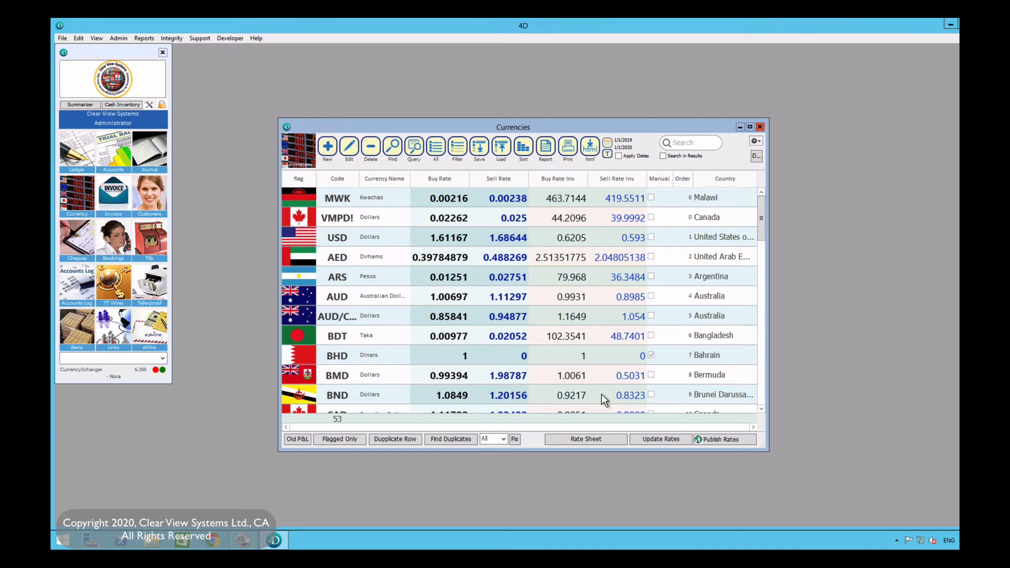
pyautogui.click(759, 126)
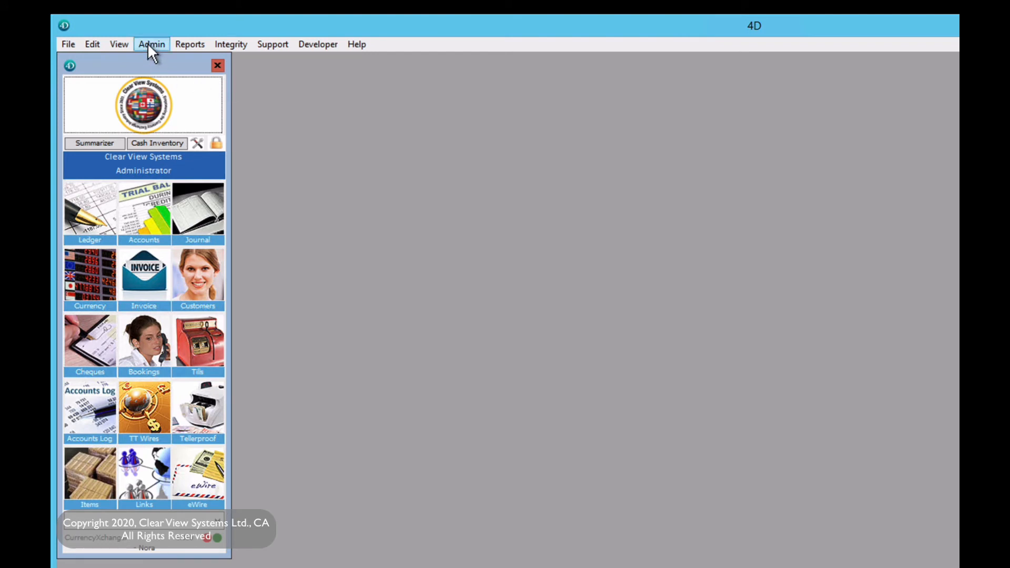
# - Show the Users Privileges list from the Admin menu and select the Tester record
pyautogui.click(151, 44)
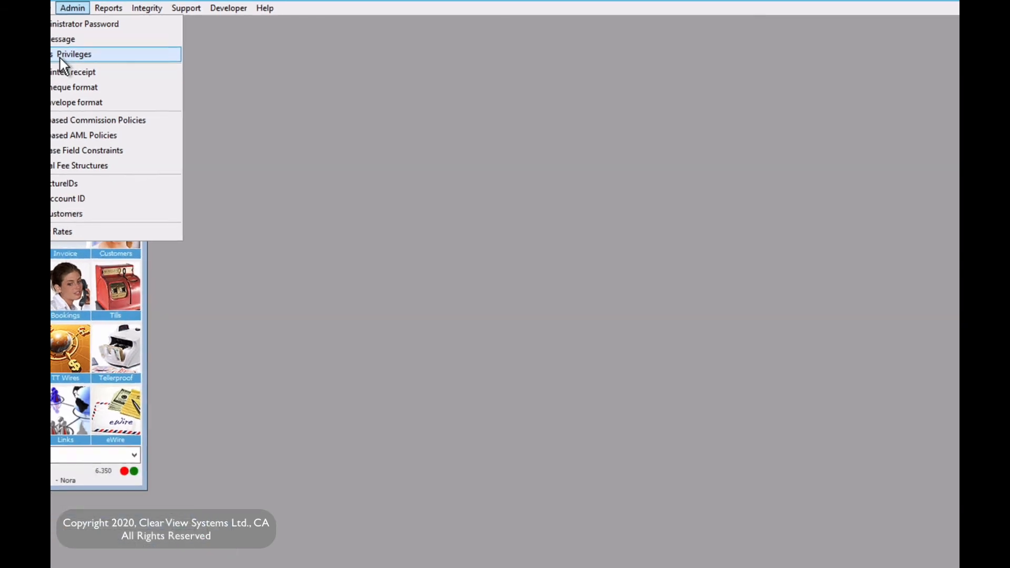
pyautogui.click(74, 53)
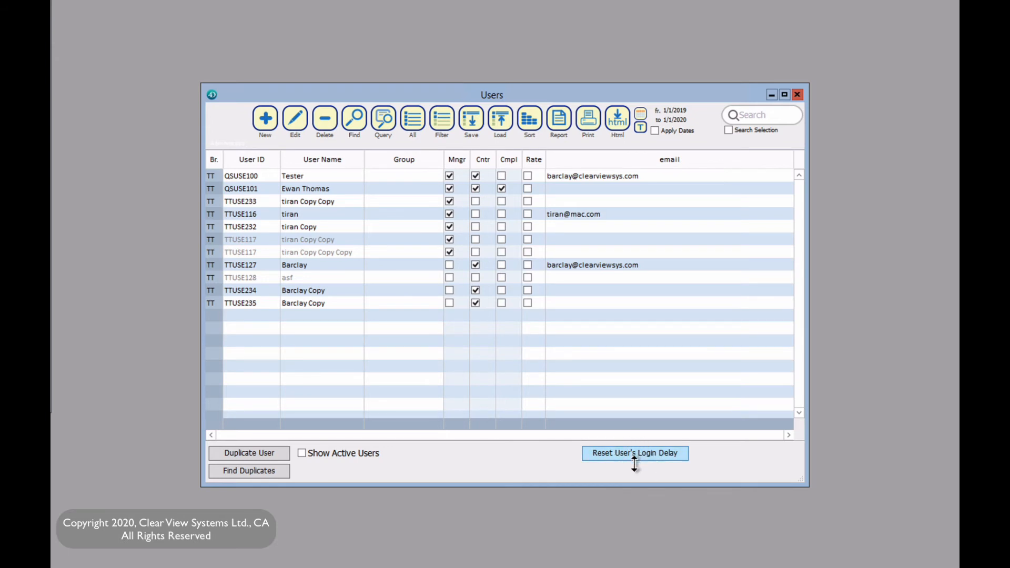
pyautogui.moveTo(658, 452)
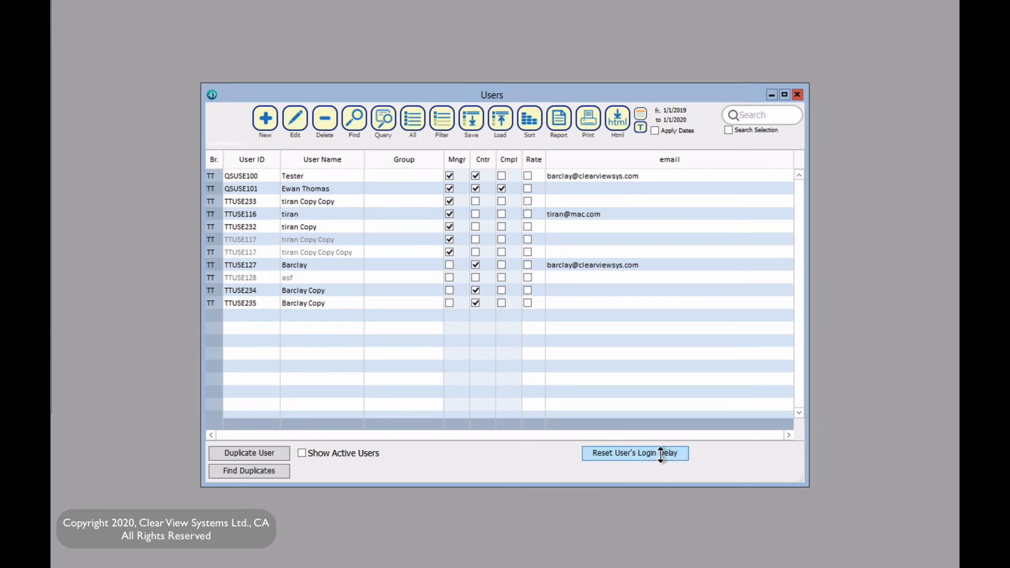
pyautogui.moveTo(648, 430)
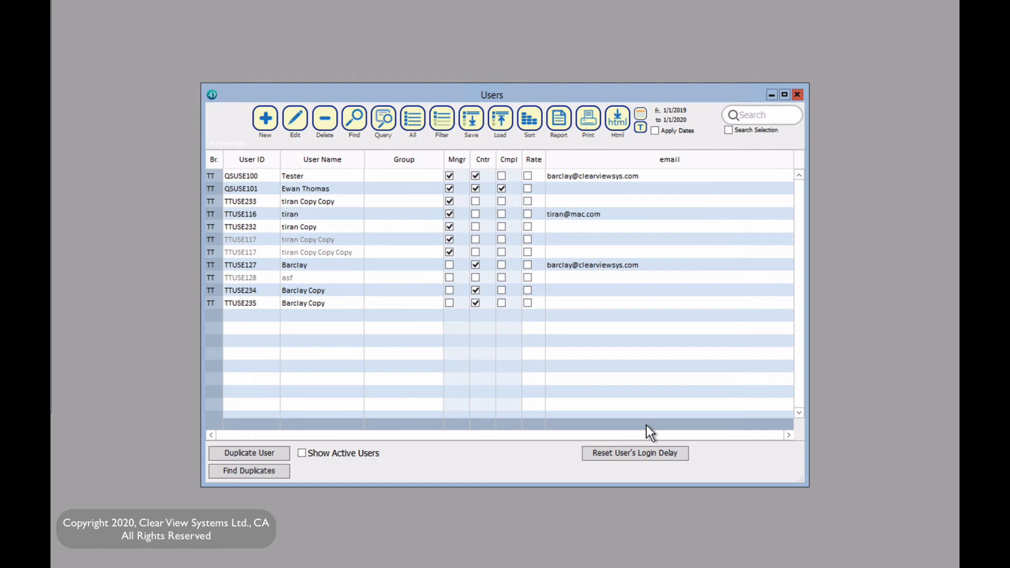
pyautogui.moveTo(659, 438)
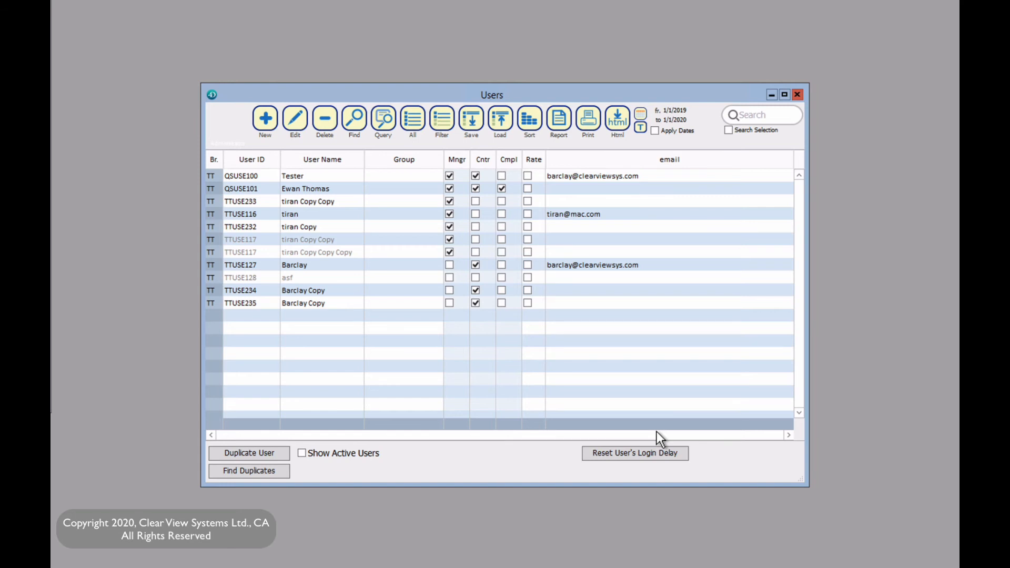
pyautogui.moveTo(400, 191)
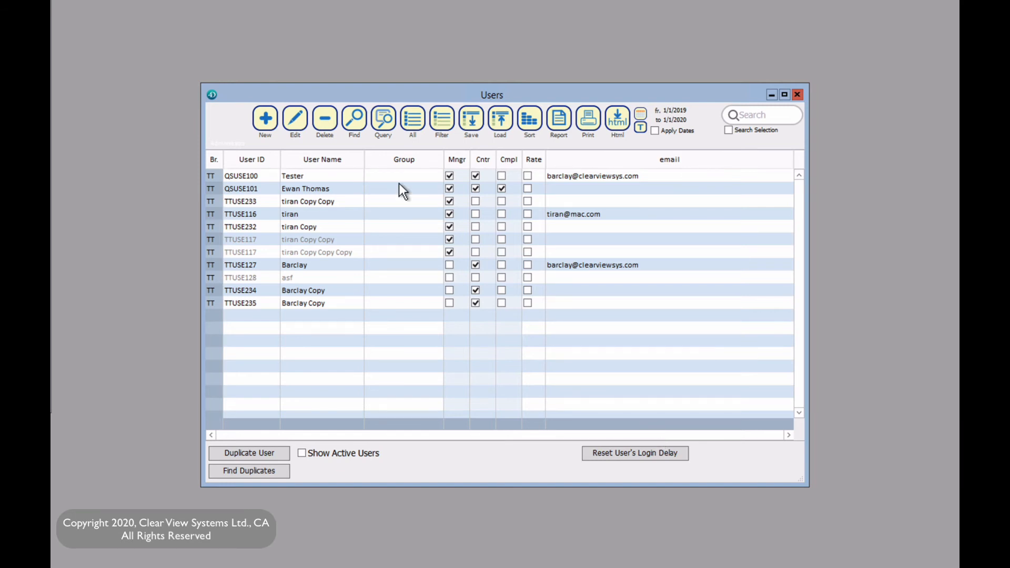
pyautogui.click(322, 175)
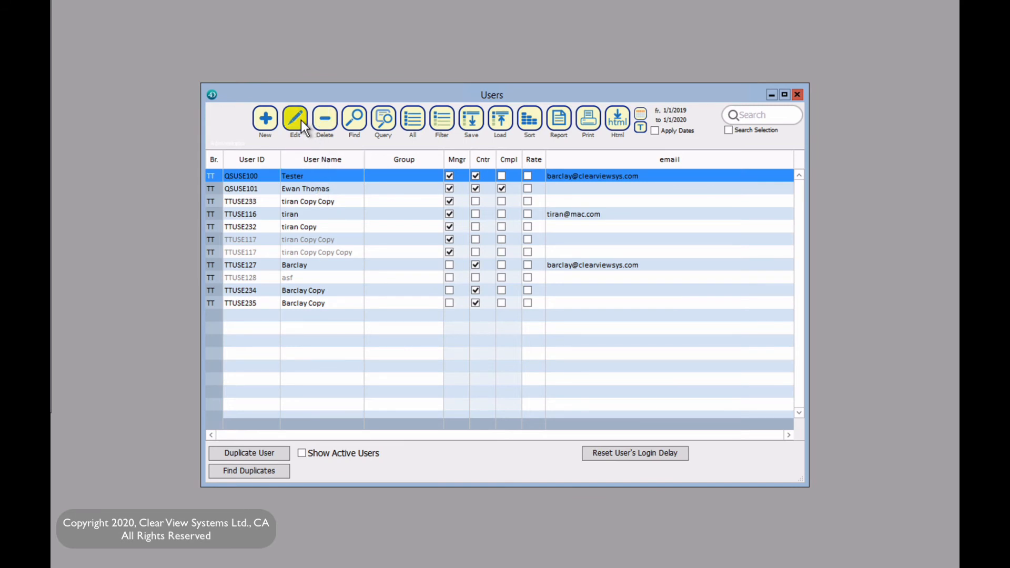
# - View the Tester user's entry form, then log out to the sign-in screen
pyautogui.click(295, 119)
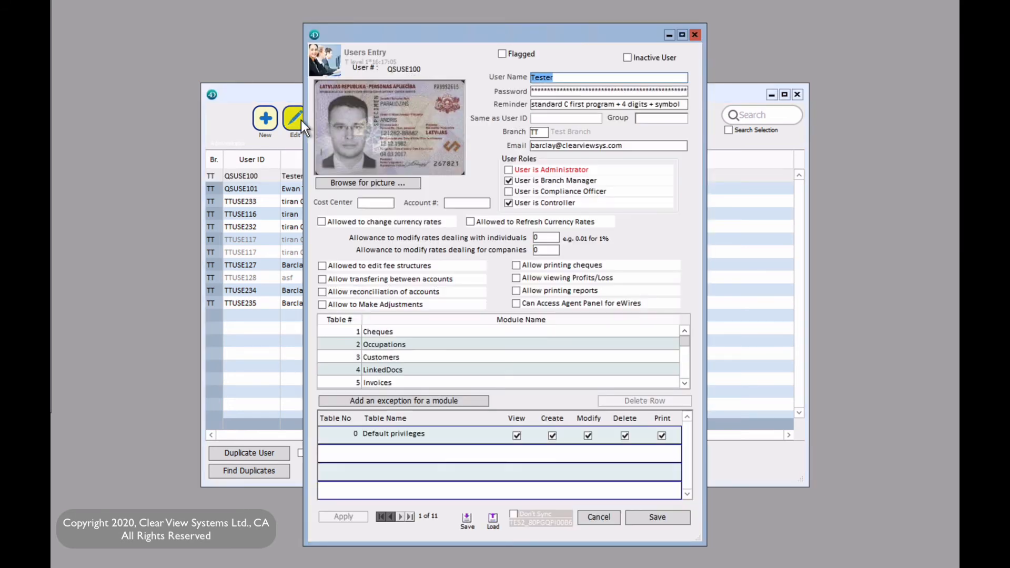
pyautogui.click(607, 91)
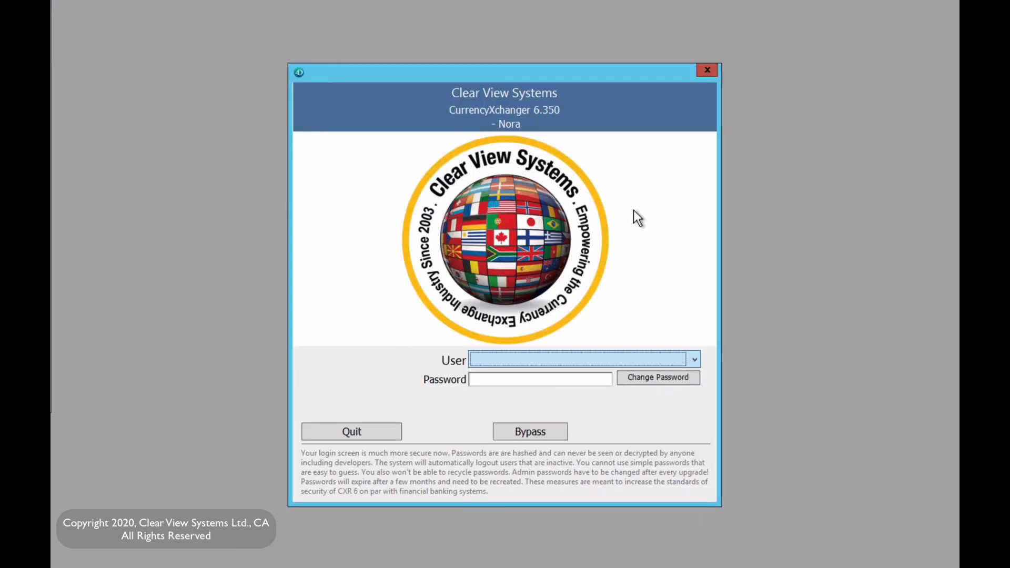
# - Request a password reset code for Nora and dismiss the 'reset code sent' notice
pyautogui.click(693, 360)
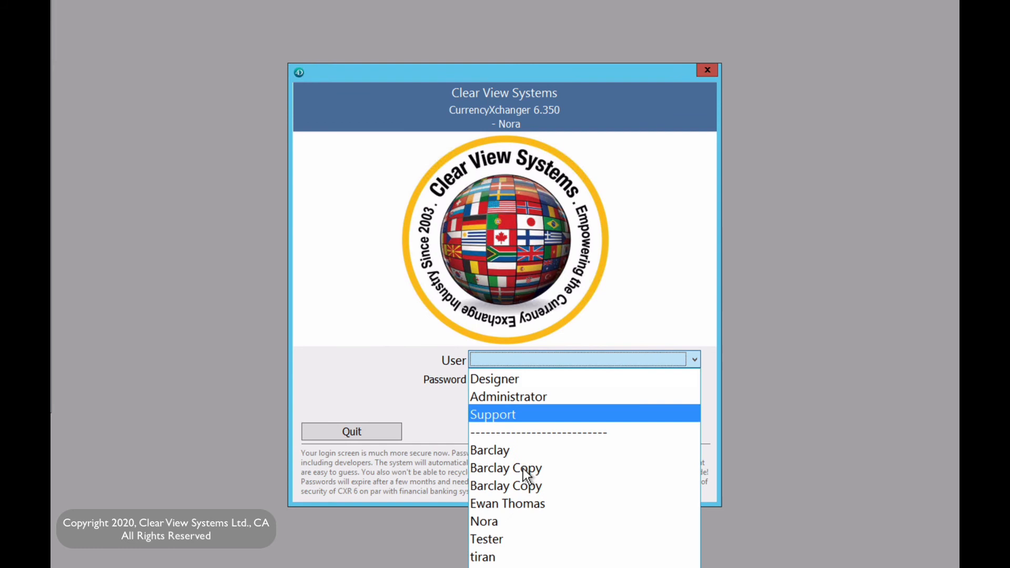
pyautogui.click(484, 521)
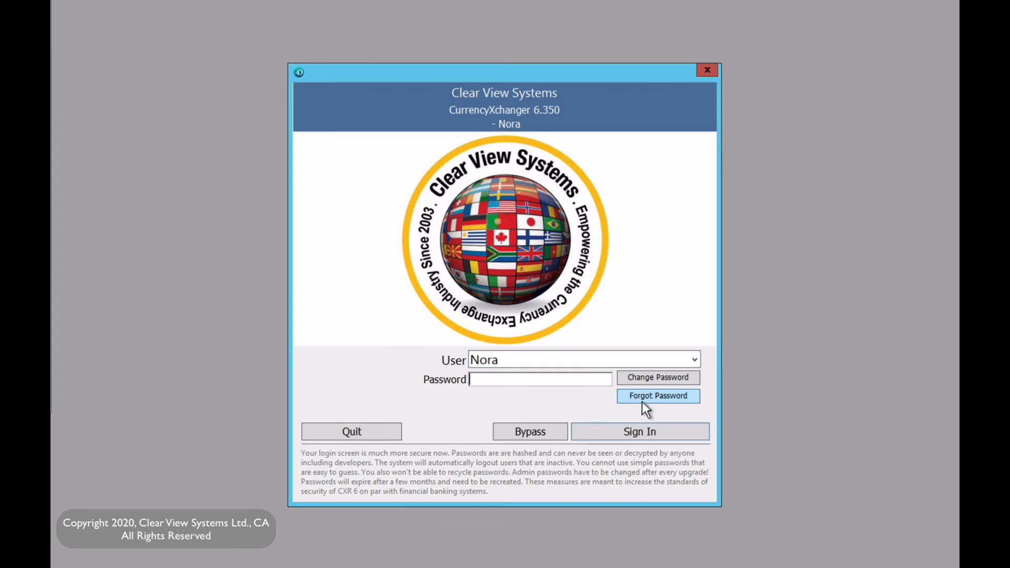
pyautogui.click(657, 395)
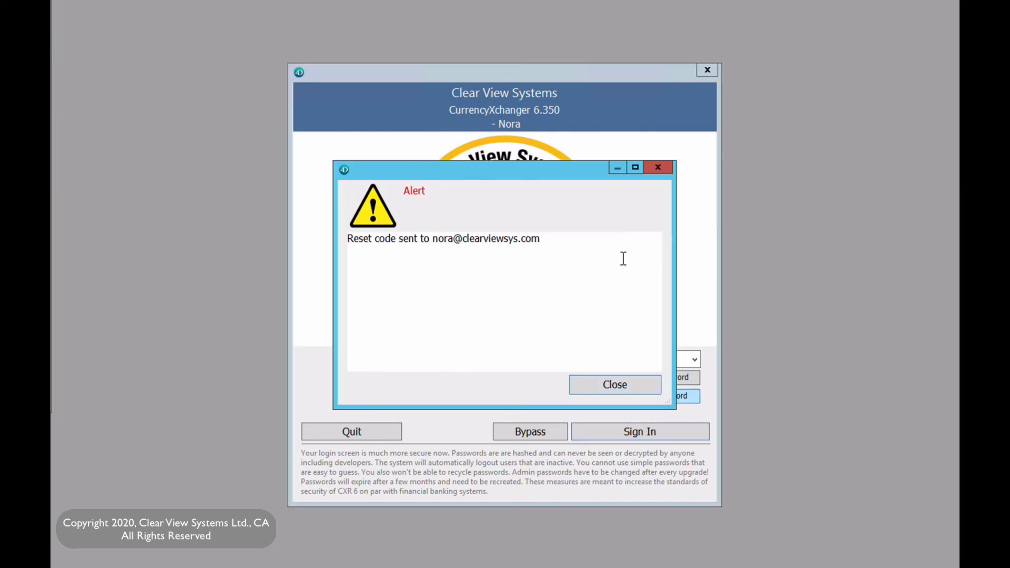
pyautogui.moveTo(420, 260)
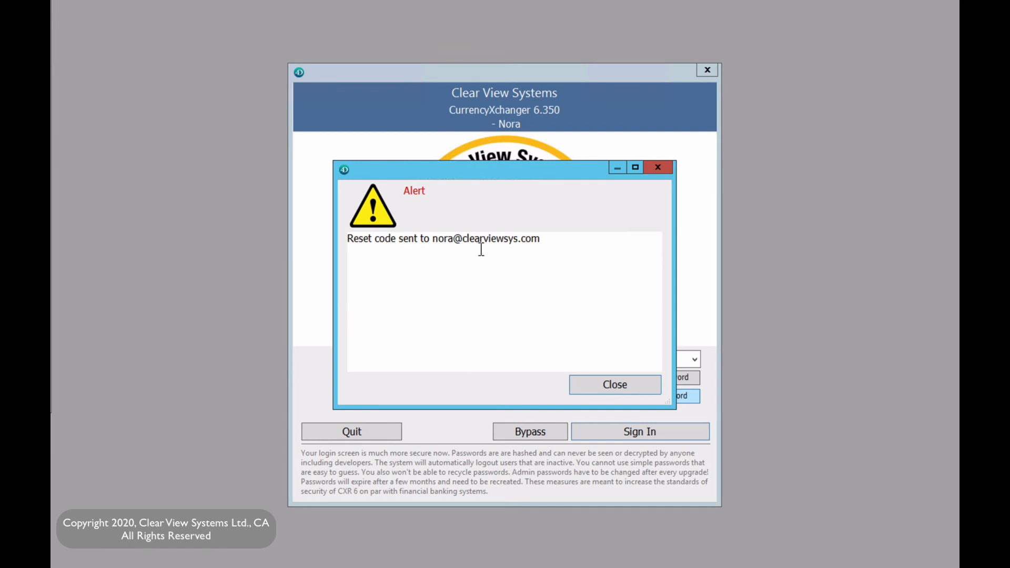
pyautogui.moveTo(484, 239)
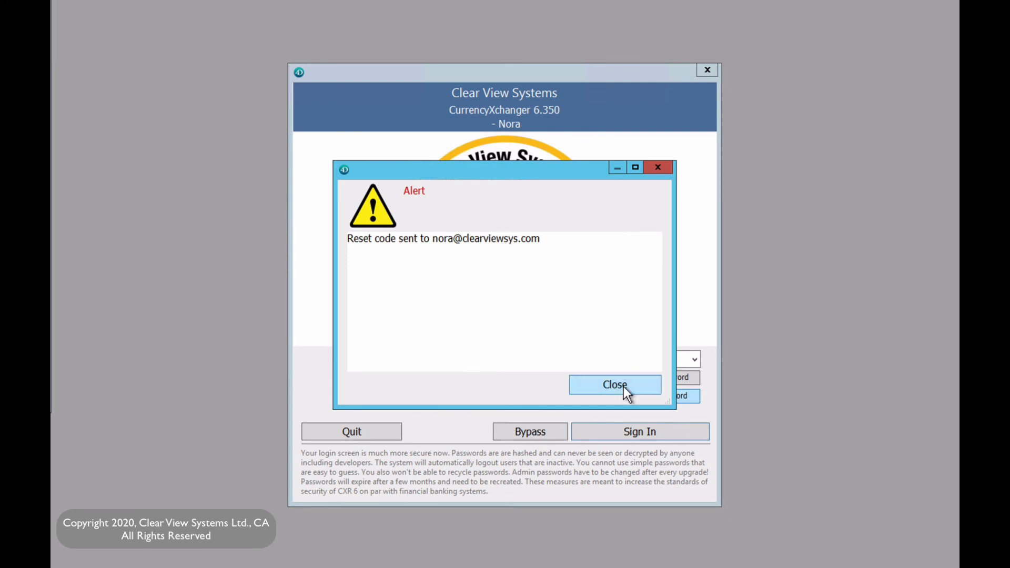
pyautogui.click(613, 385)
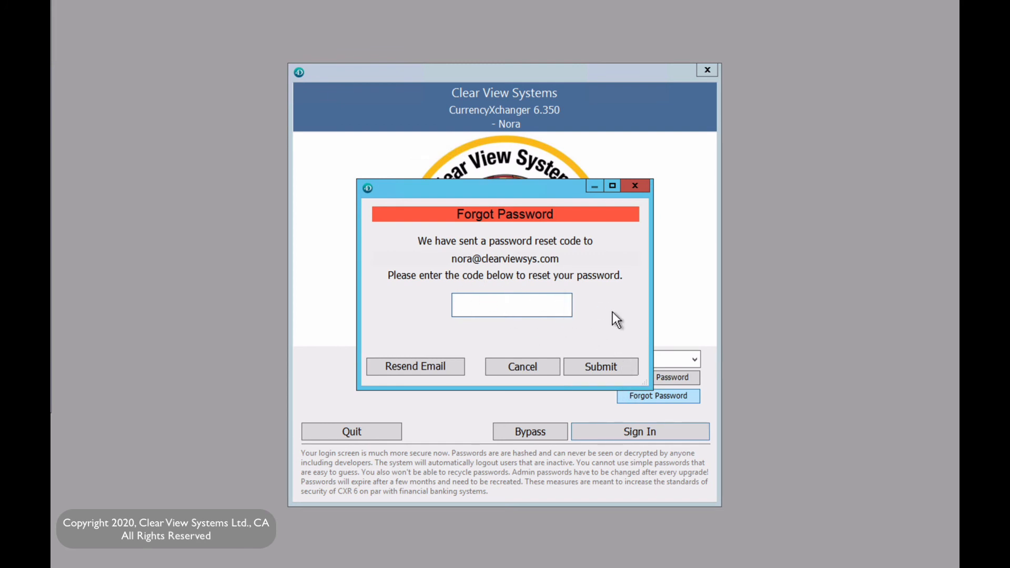
pyautogui.moveTo(561, 311)
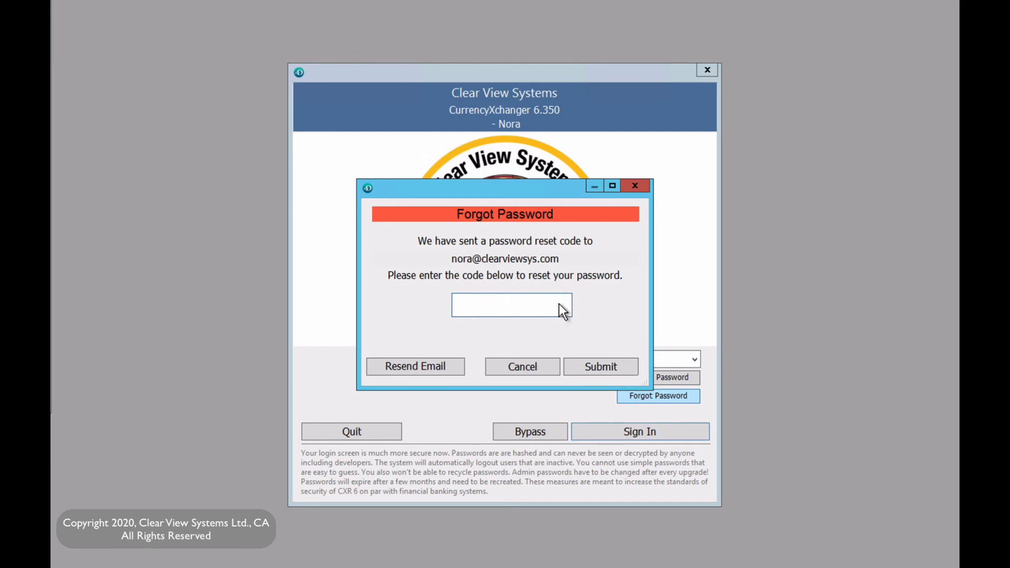
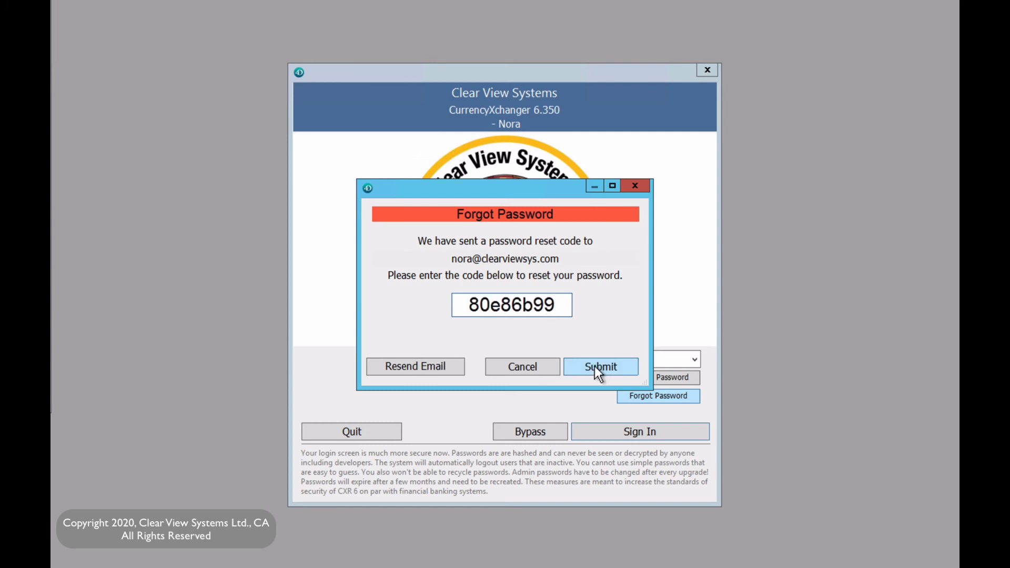
pyautogui.click(598, 366)
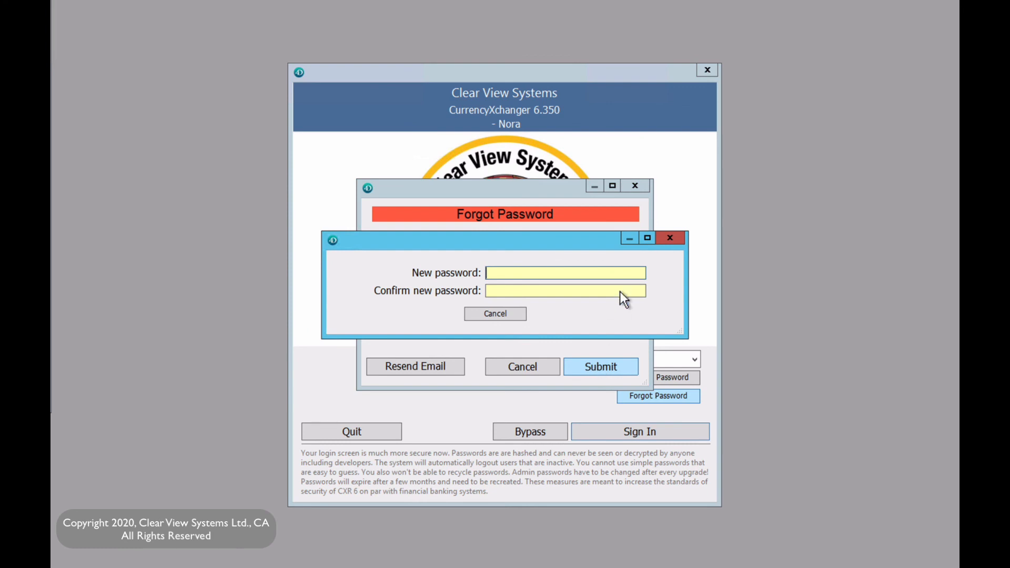
pyautogui.moveTo(607, 288)
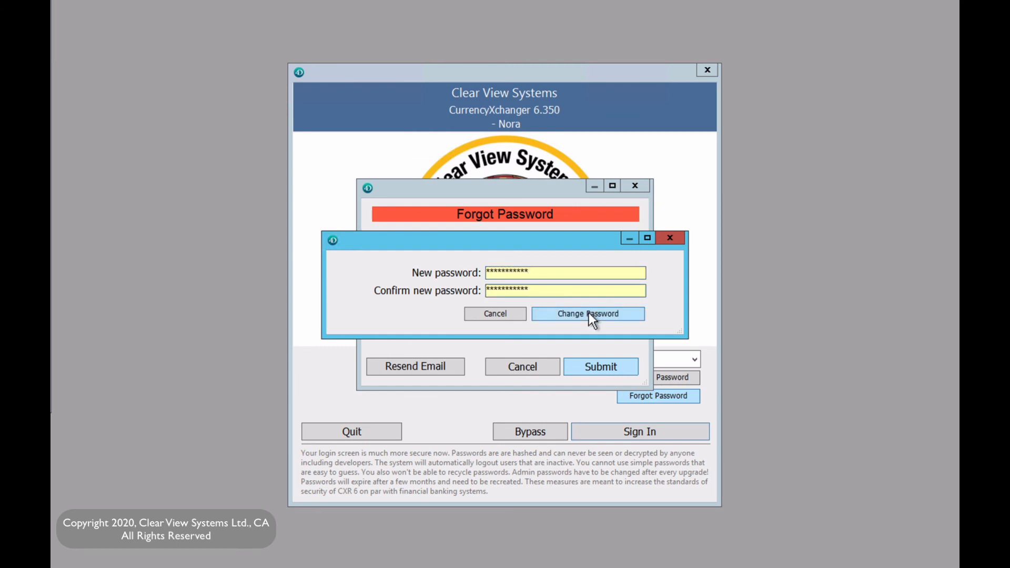
pyautogui.click(586, 313)
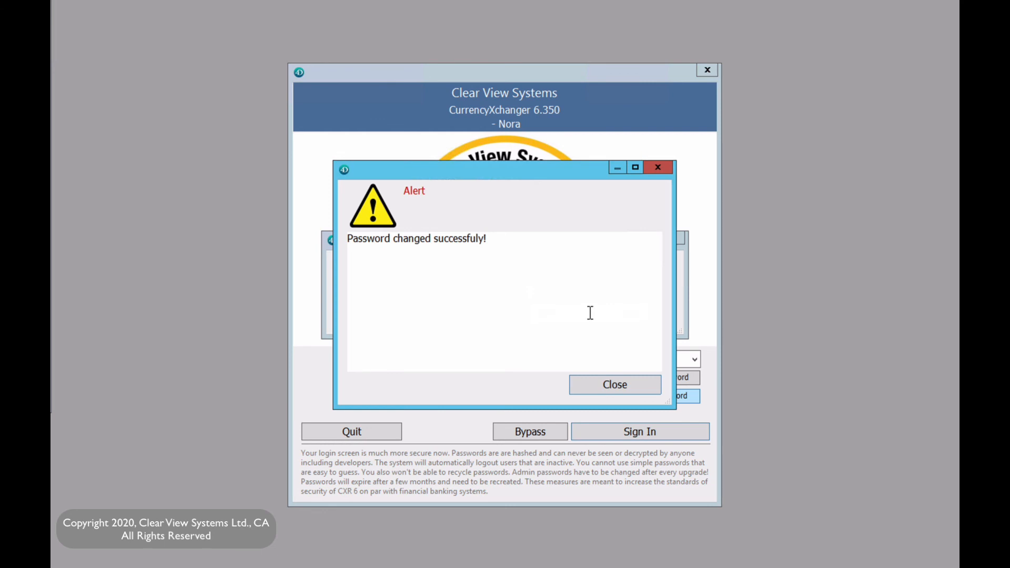
pyautogui.click(613, 384)
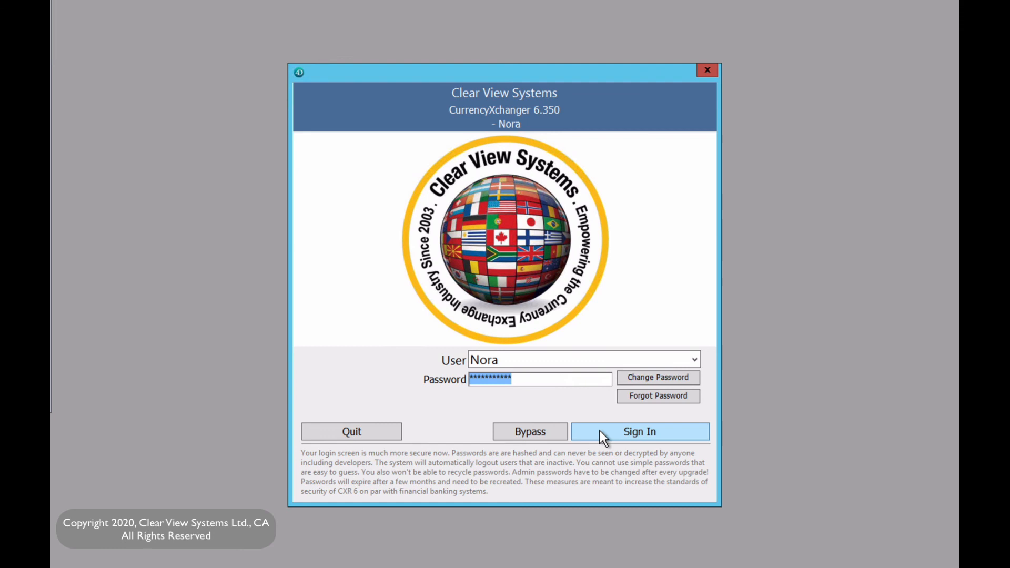
pyautogui.click(639, 431)
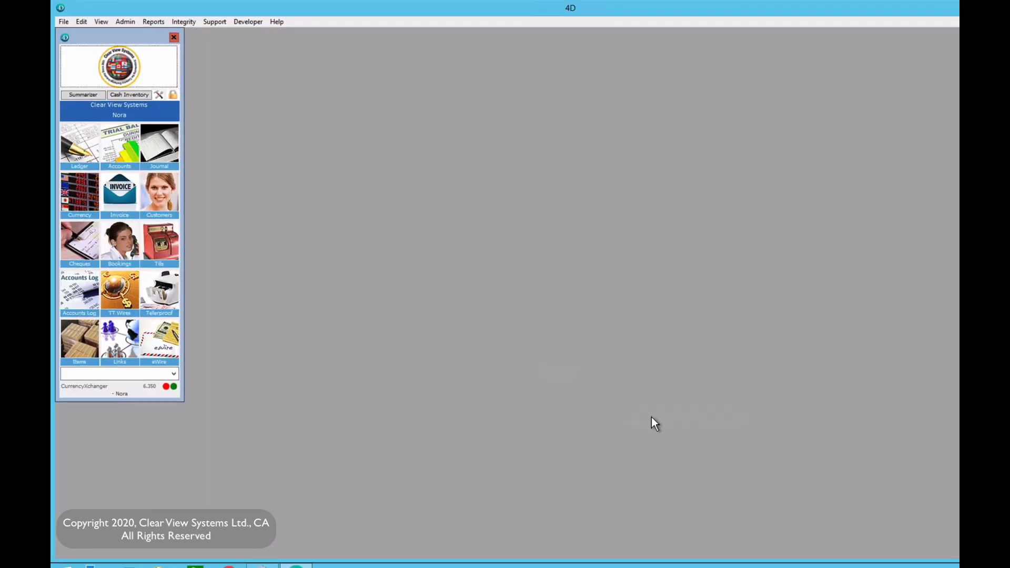